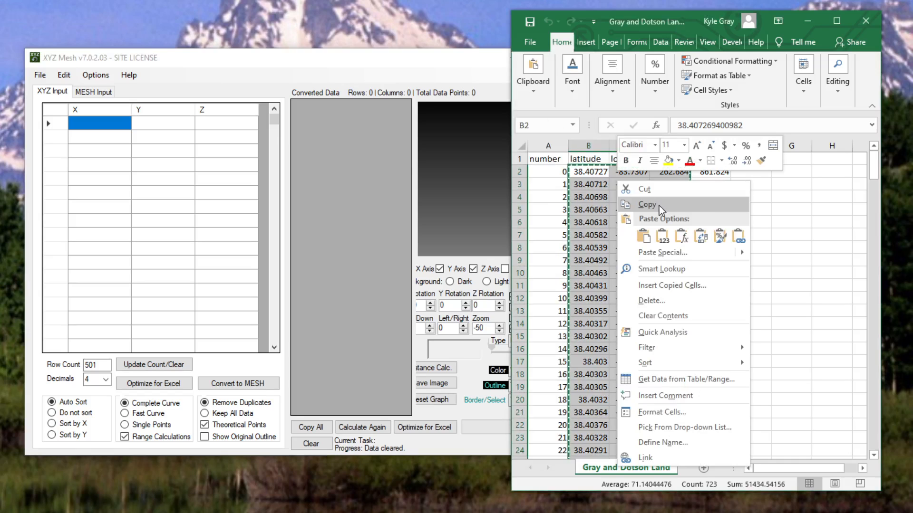
Step: Copy the latitude, longitude and meters columns (B to D) of the survey data
left_click(647, 205)
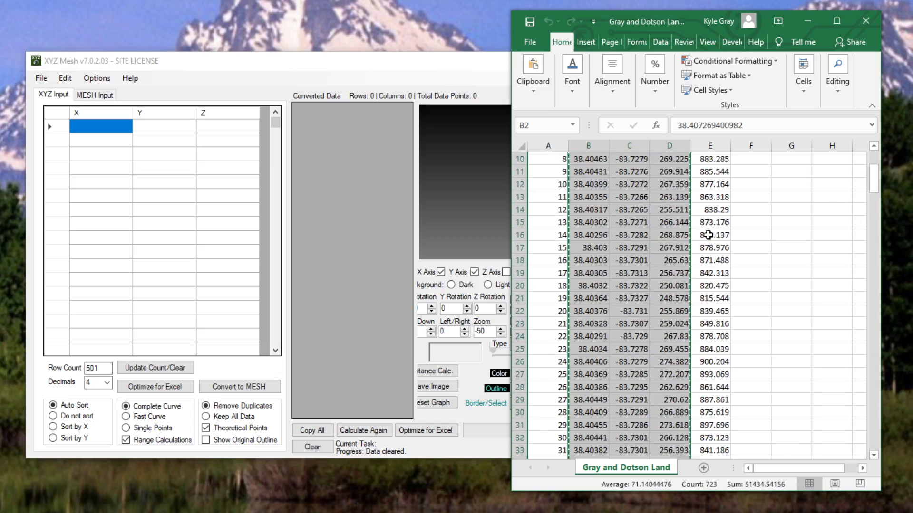
scroll("up", 3)
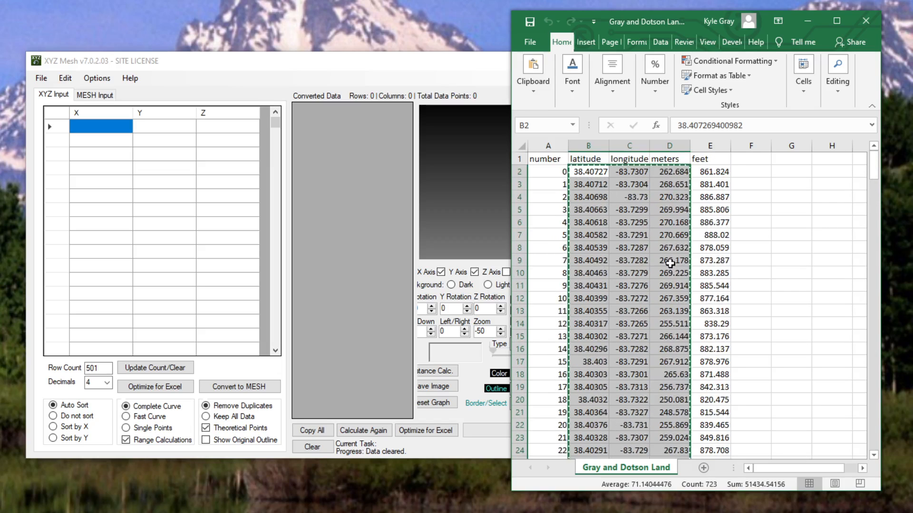
mouse_move(406, 148)
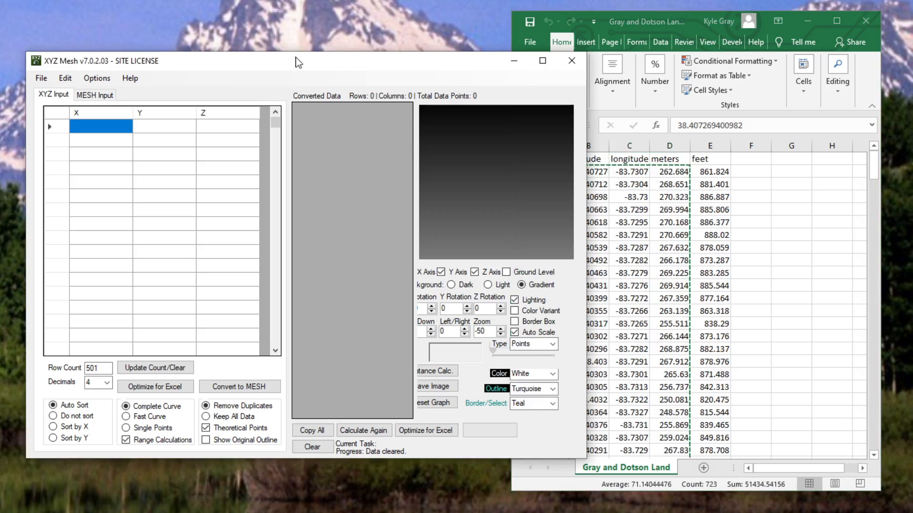
Step: Paste the copied coordinates into the XYZ input grid, showing 501 points as a point cloud in a maximized window
right_click(101, 126)
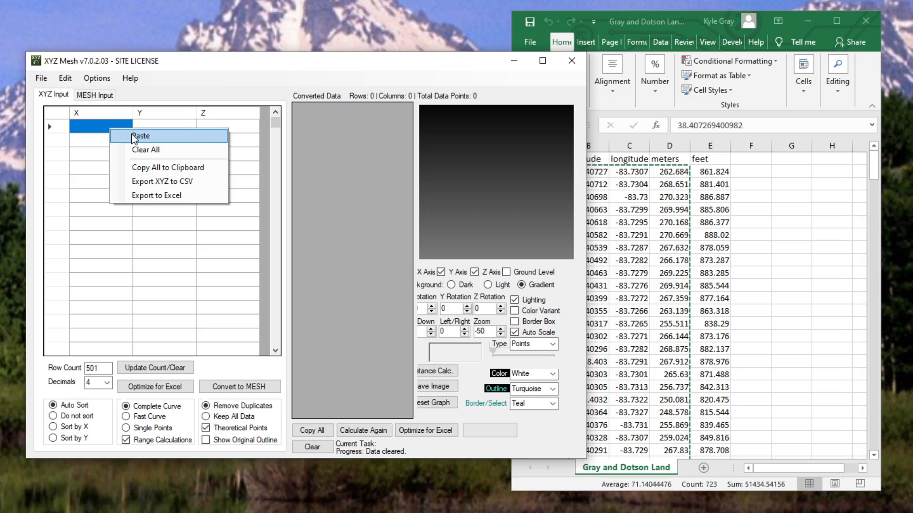
left_click(141, 136)
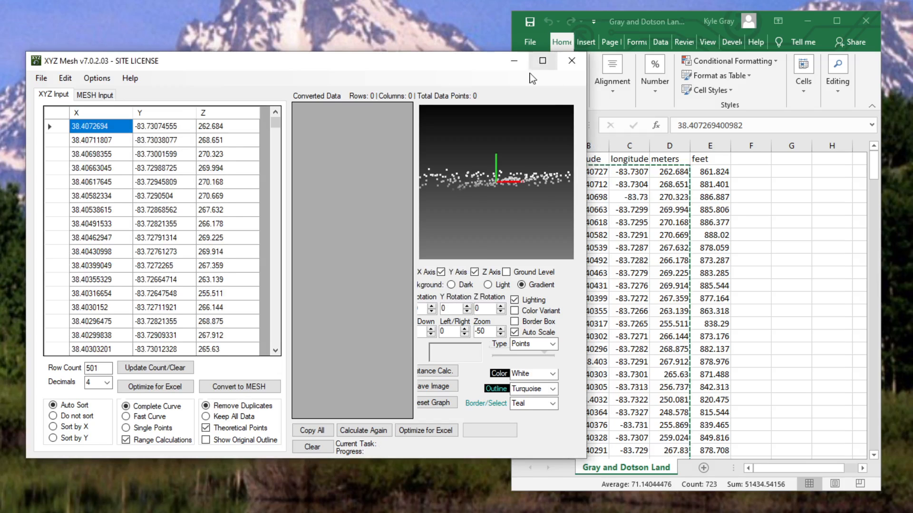
mouse_move(541, 69)
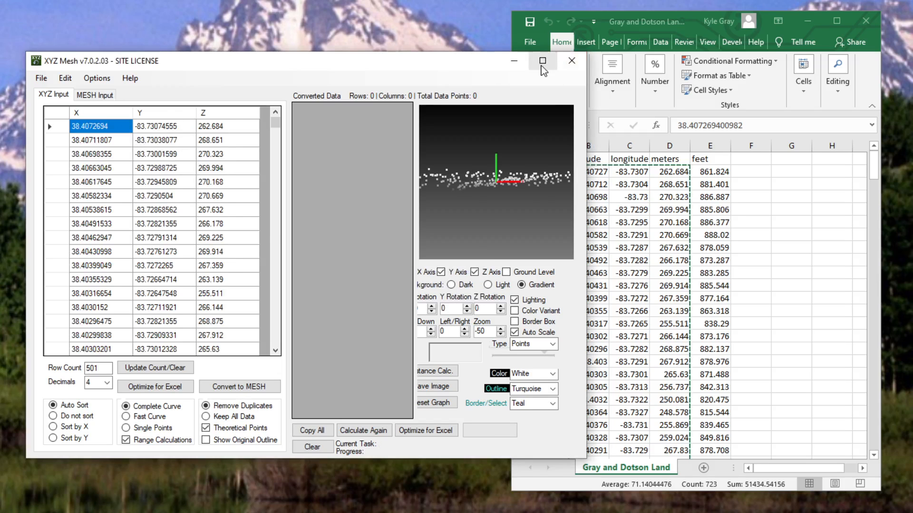
left_click(541, 61)
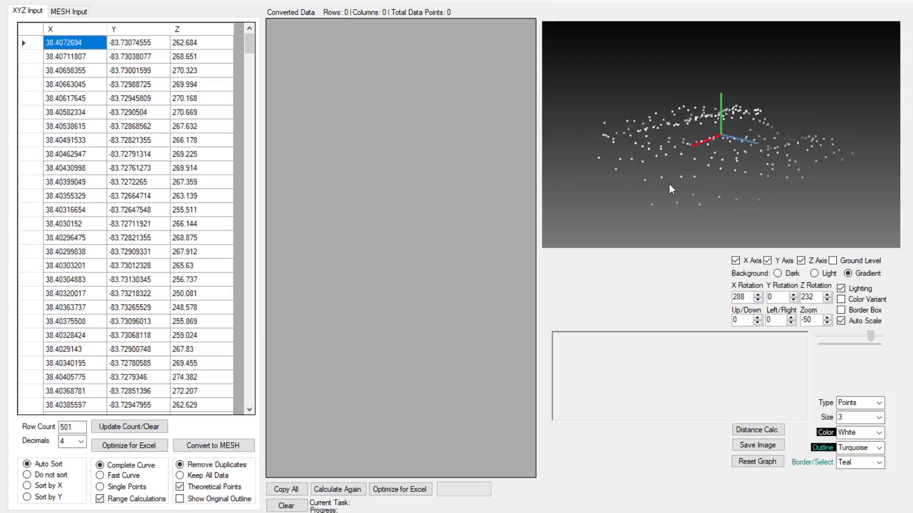
left_click(828, 297)
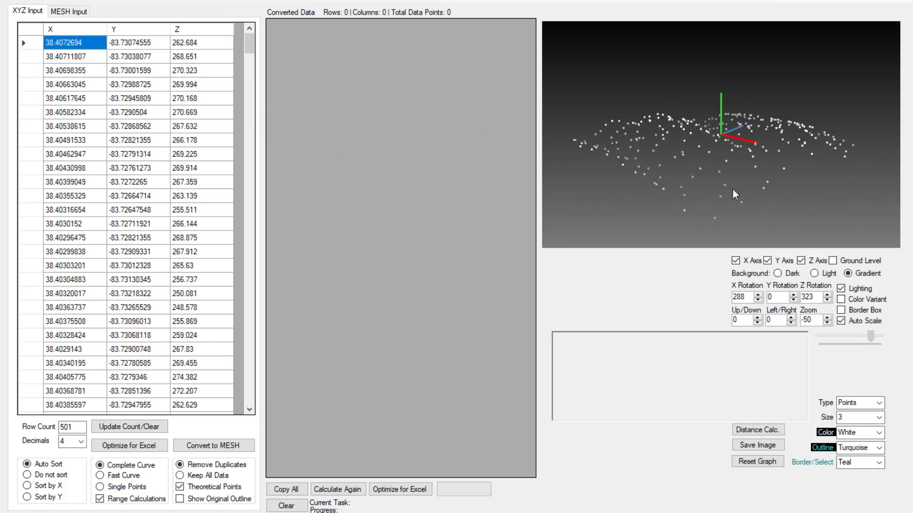
left_click(829, 297)
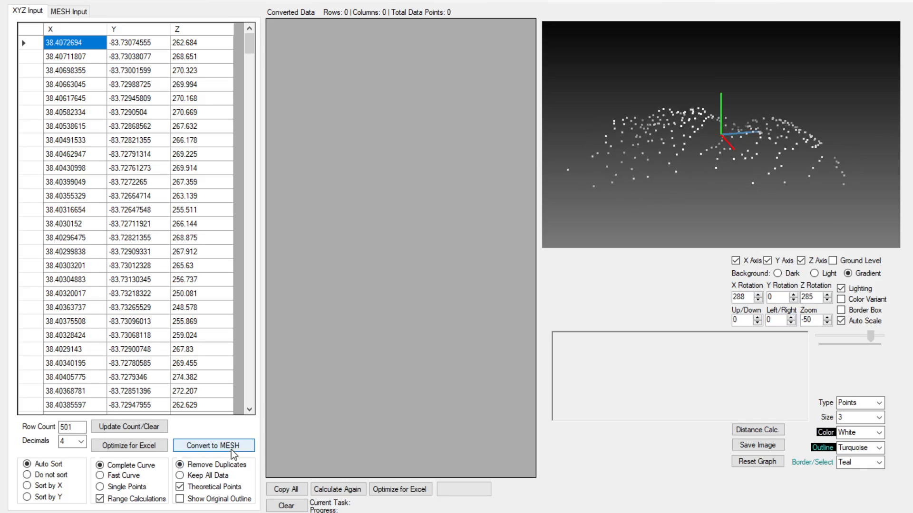
Step: Convert the input points into a 70×142 mesh grid, keeping a single colour
left_click(214, 445)
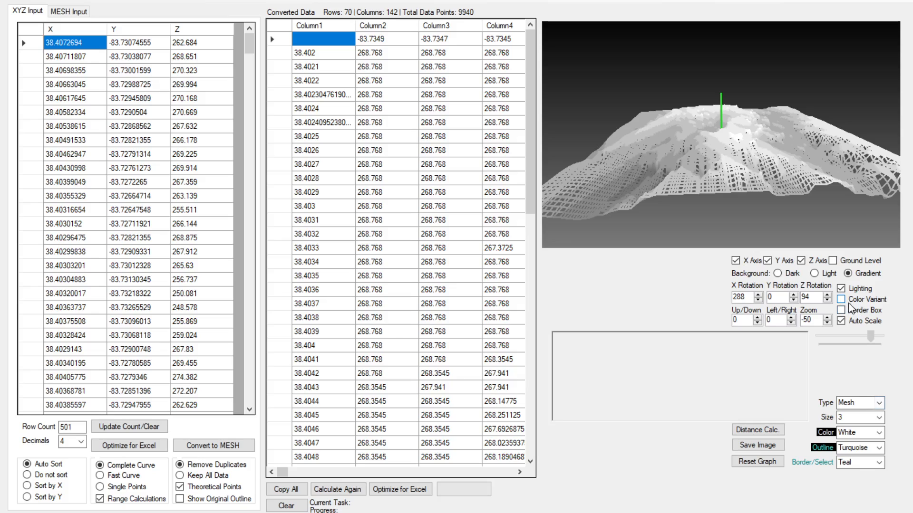
left_click(842, 300)
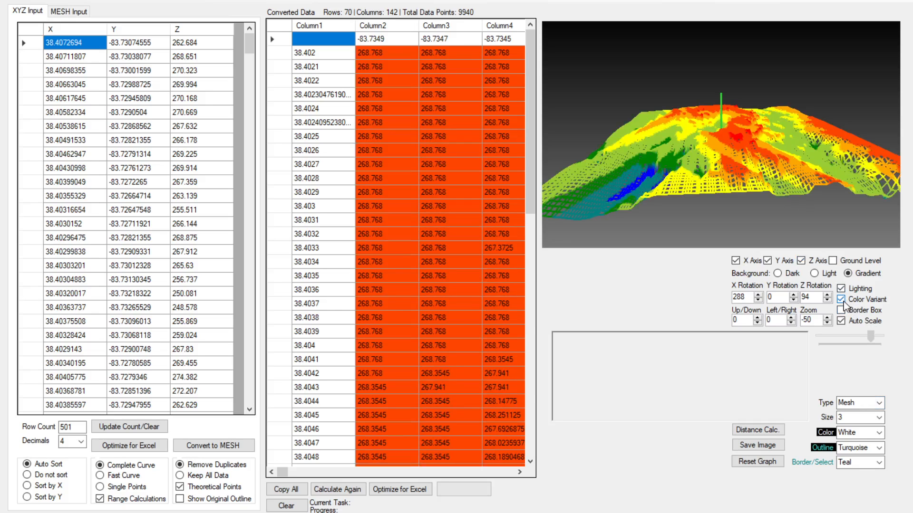
left_click(856, 402)
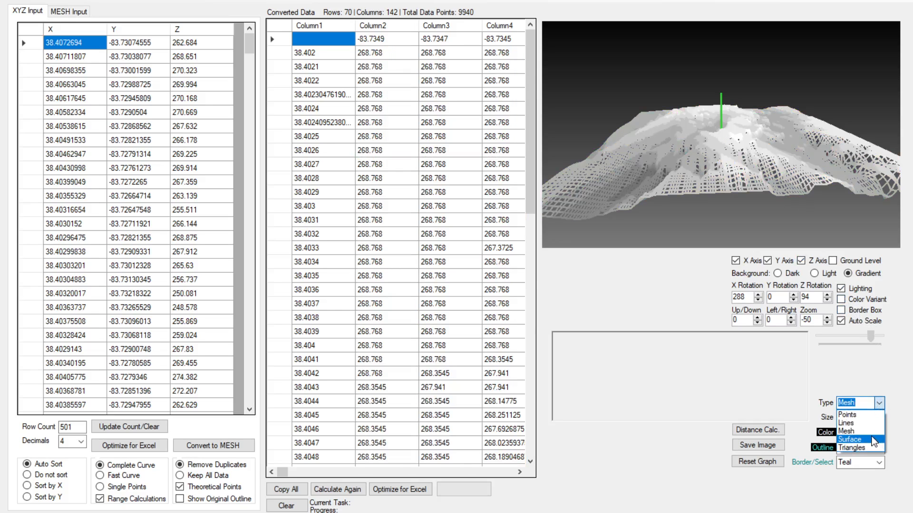
Step: Draw the mesh as a solid surface coloured Peru brown
left_click(882, 432)
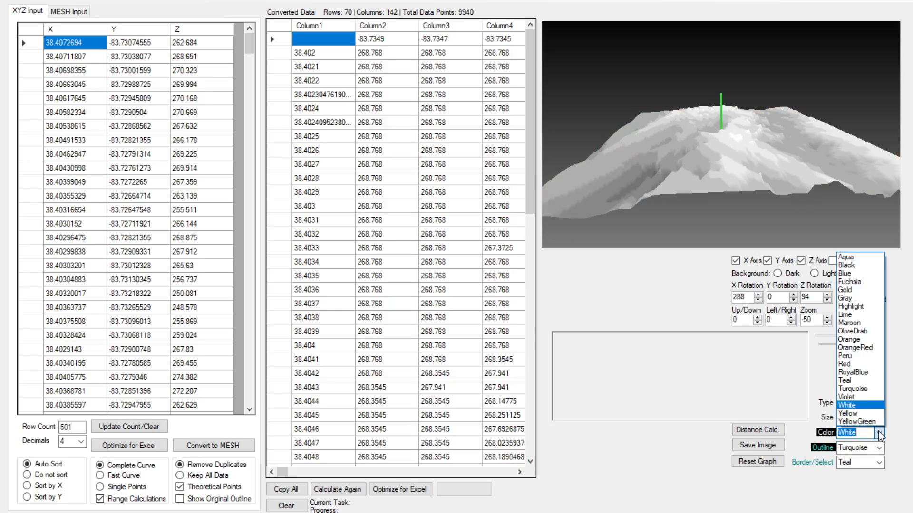
left_click(845, 353)
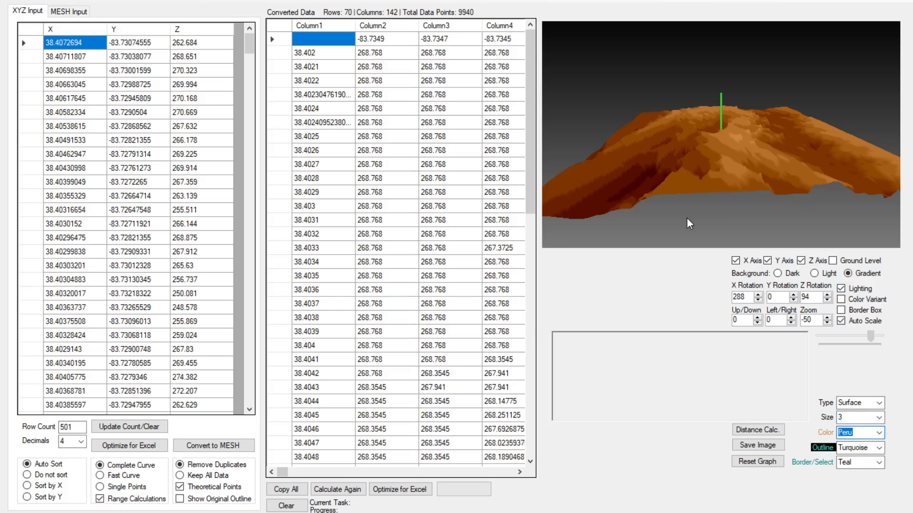
left_click(826, 297)
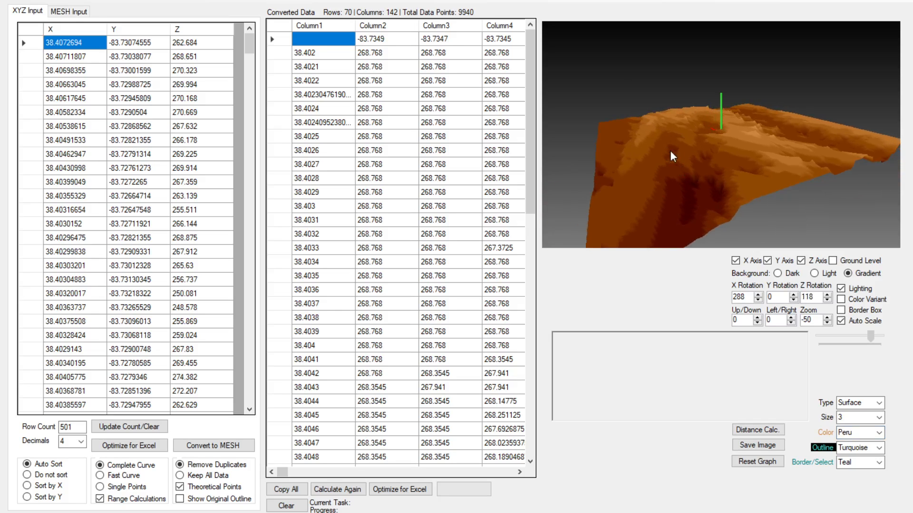
mouse_move(489, 92)
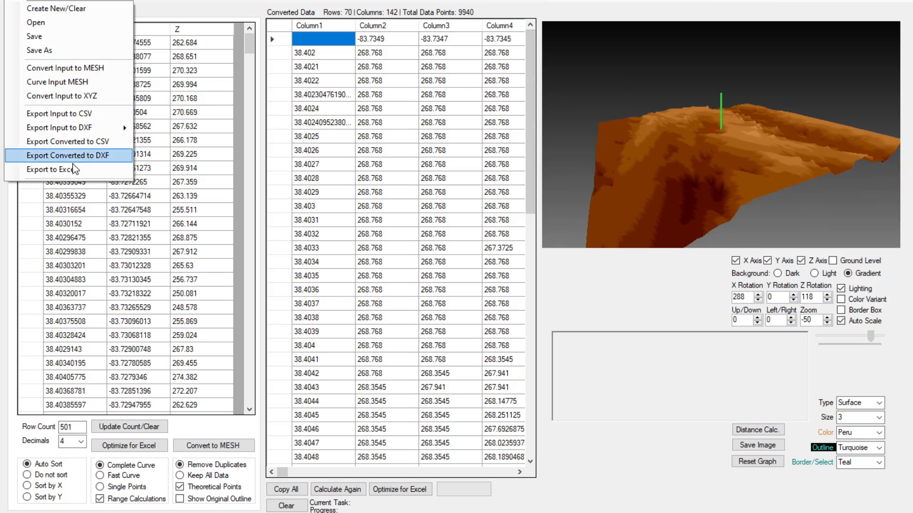
Step: Export the mesh to an Excel workbook as a 3-D surface chart
left_click(52, 169)
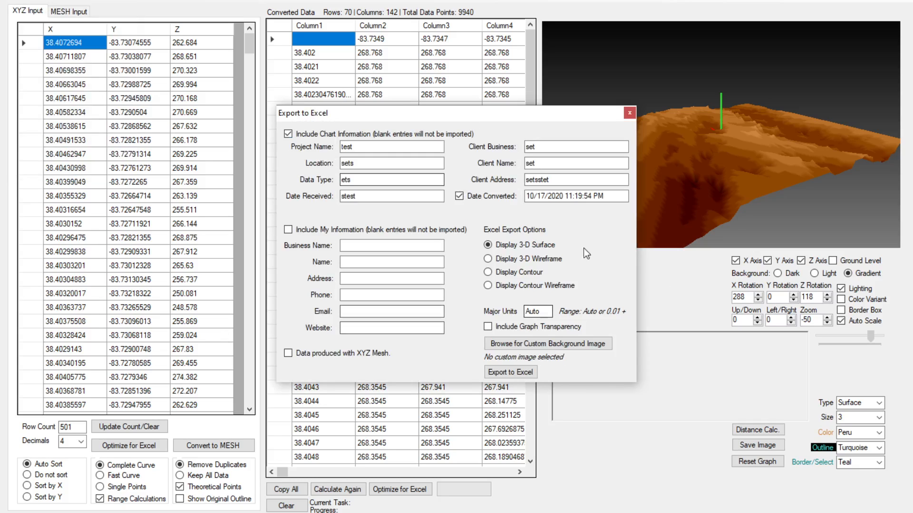
left_click(287, 134)
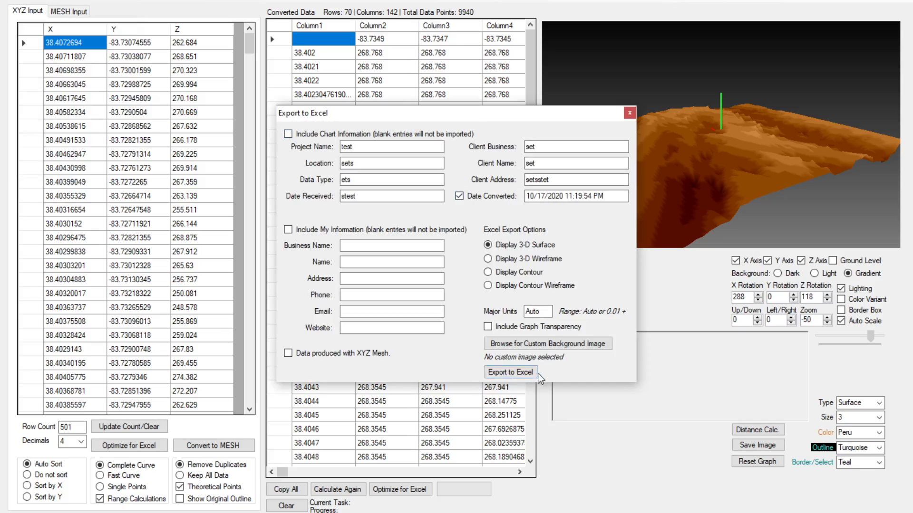
left_click(509, 373)
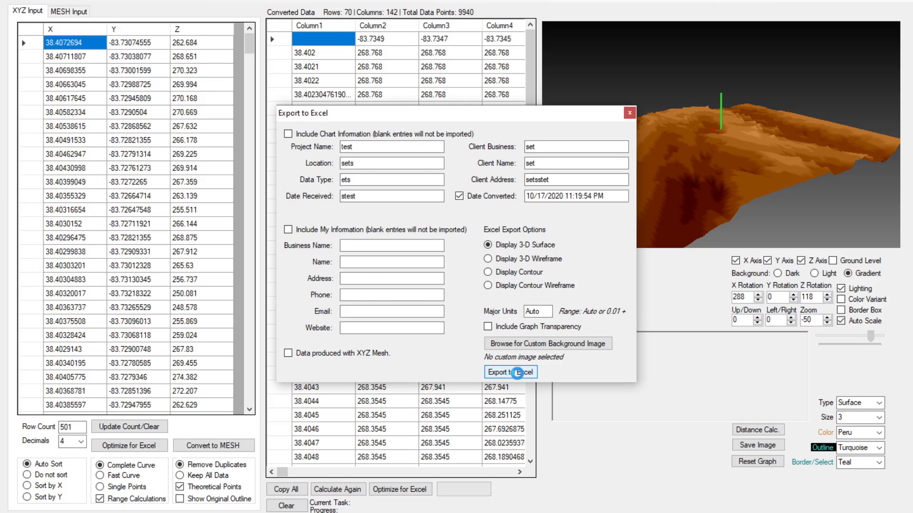
left_click(509, 372)
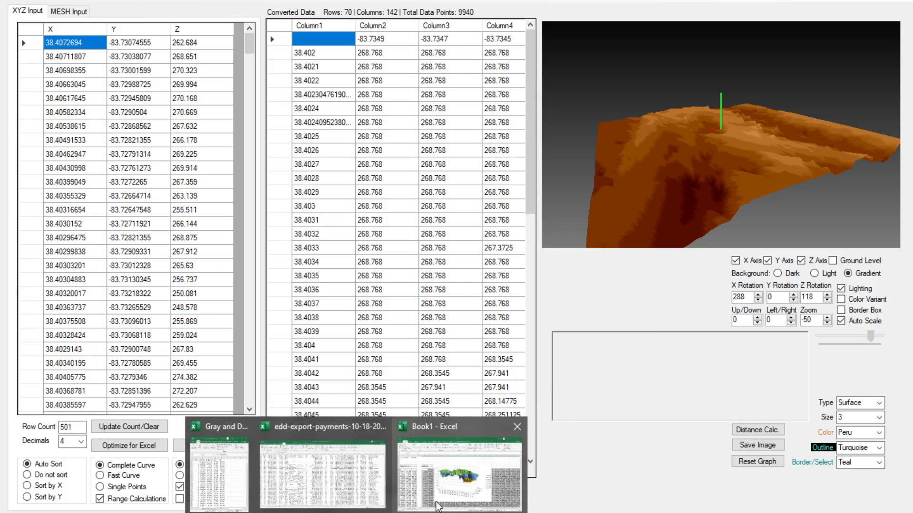
Step: Switch to the exported Book1 workbook and select its 3-D surface chart
left_click(458, 469)
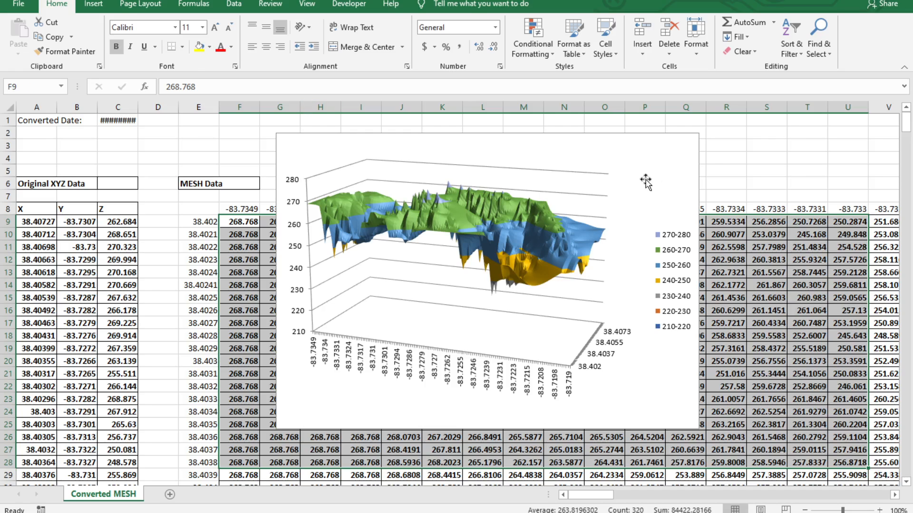
left_click(486, 280)
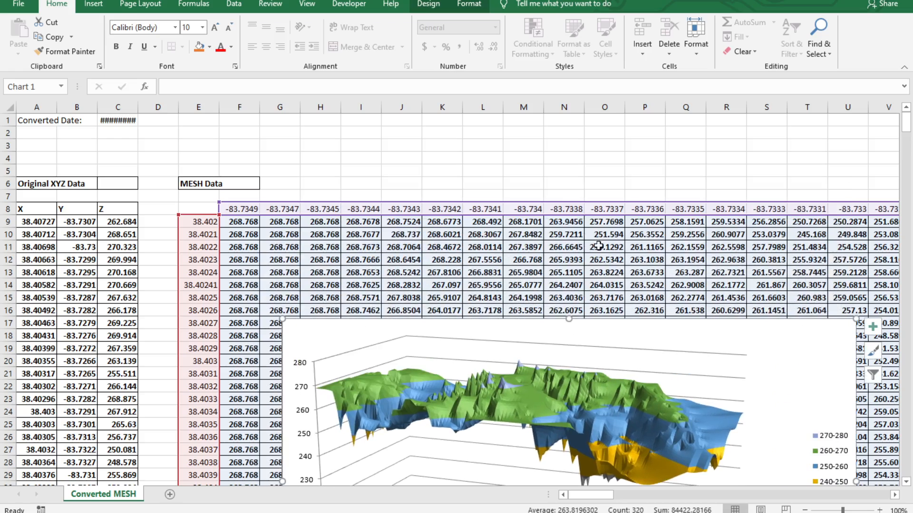
mouse_move(833, 349)
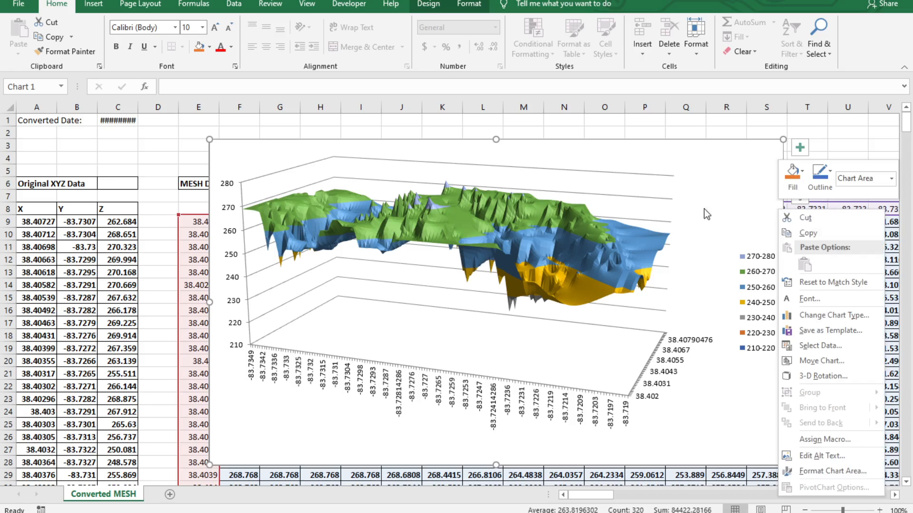
Step: In Format Chart Area's 3-D Rotation, raise the X rotation through 20° up to 110° and beyond
left_click(820, 376)
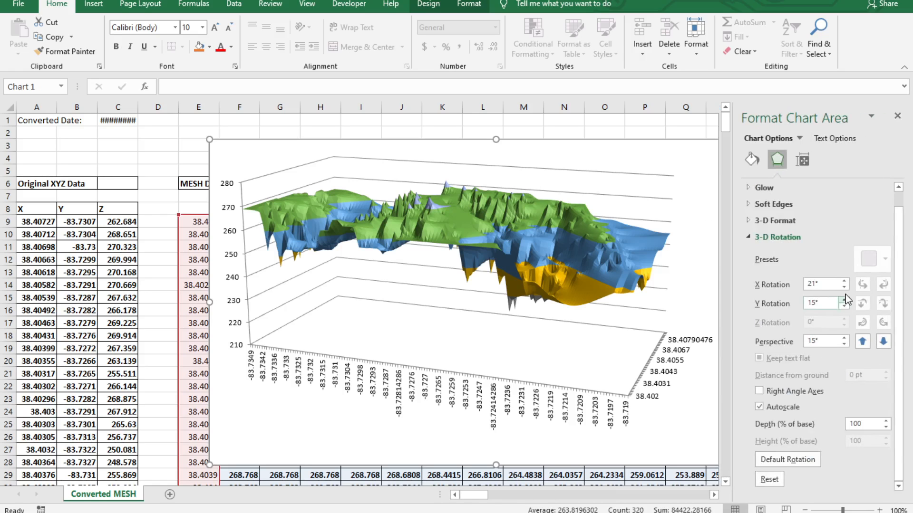
left_click(841, 288)
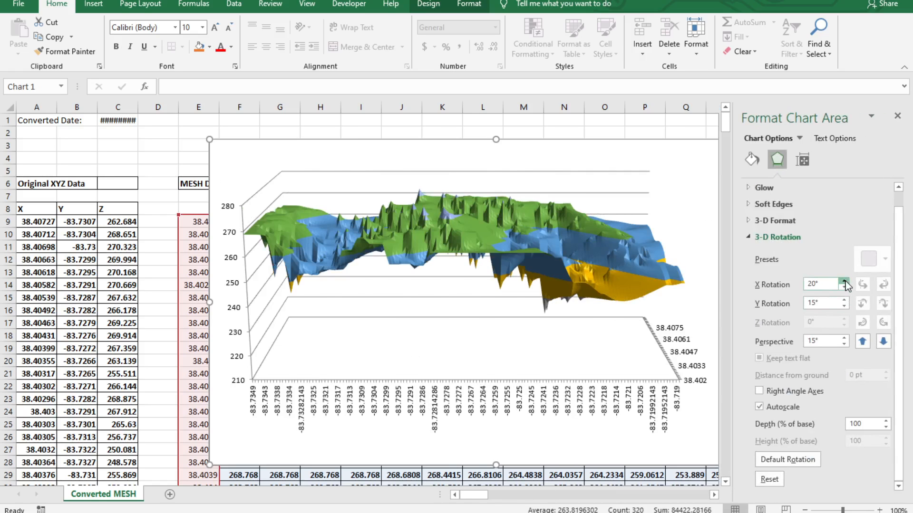
left_click(843, 282)
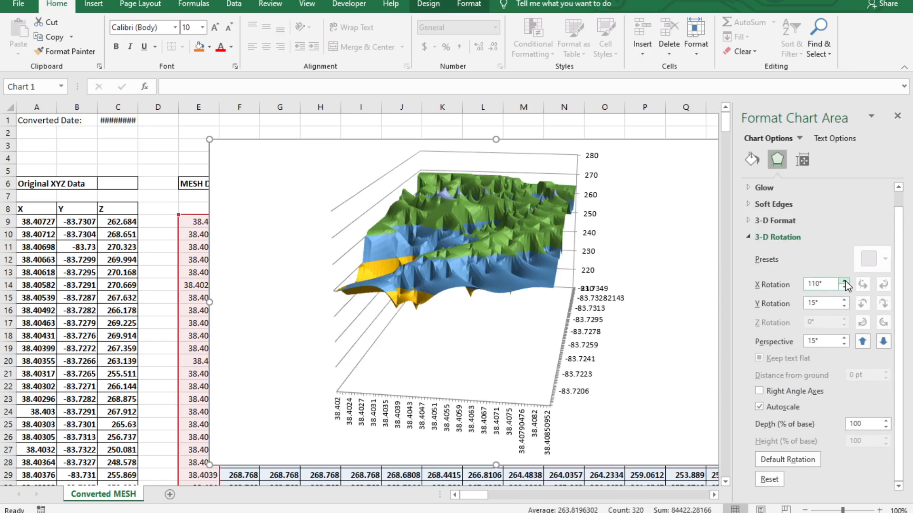
left_click(843, 282)
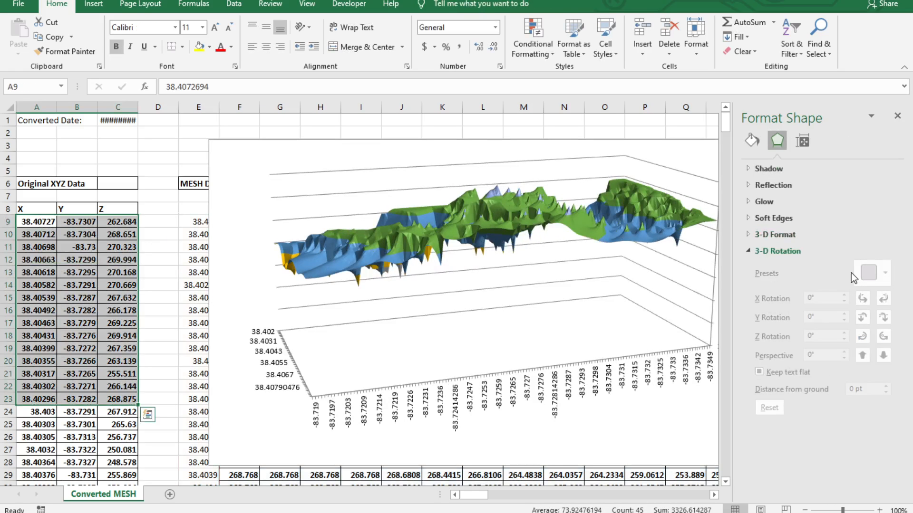
mouse_move(702, 152)
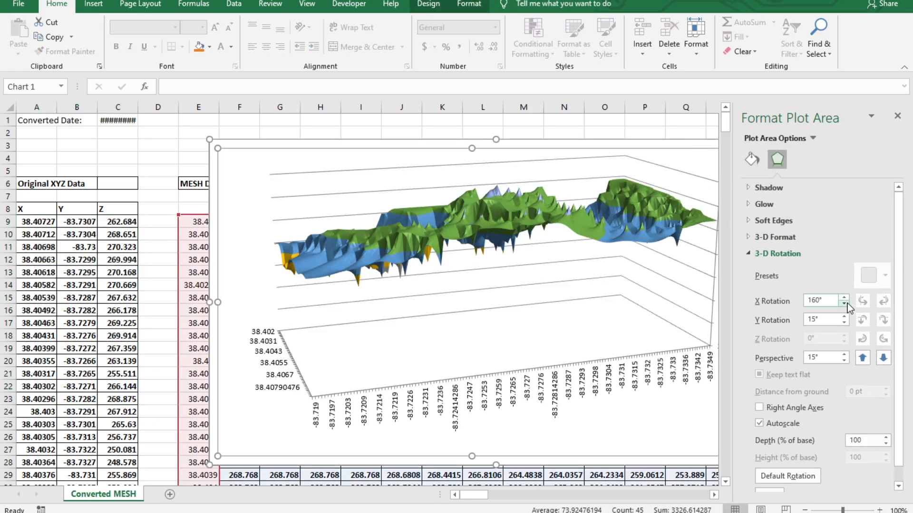
Step: Lower the X rotation through 140°, 120°, 90°, 80°, 70° down to 30°
left_click(847, 303)
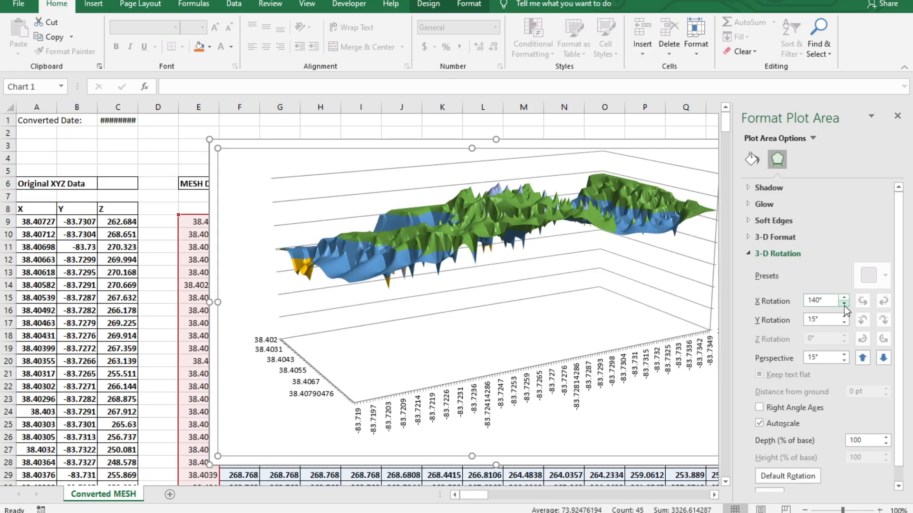
left_click(842, 304)
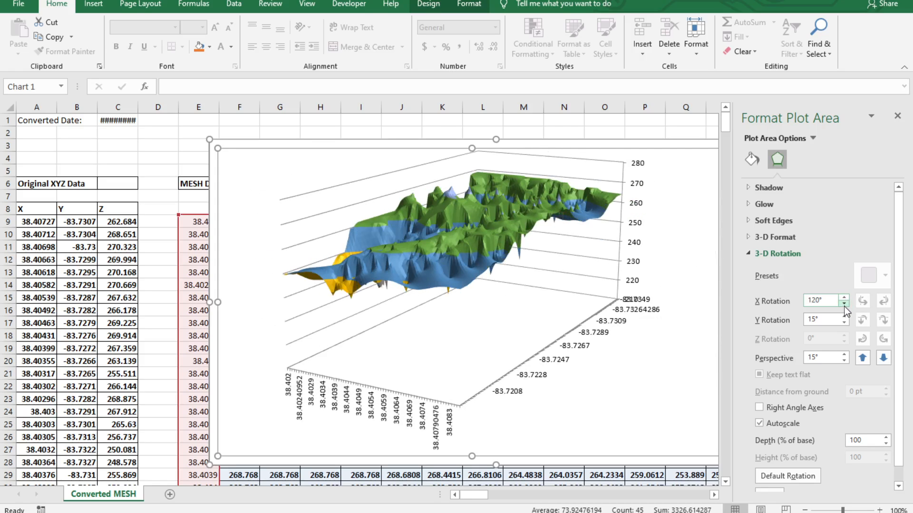
left_click(846, 303)
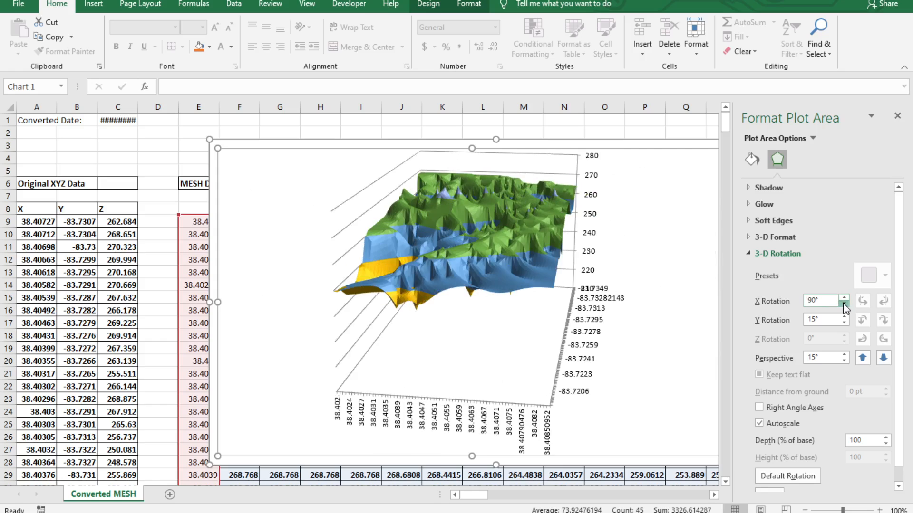
left_click(842, 304)
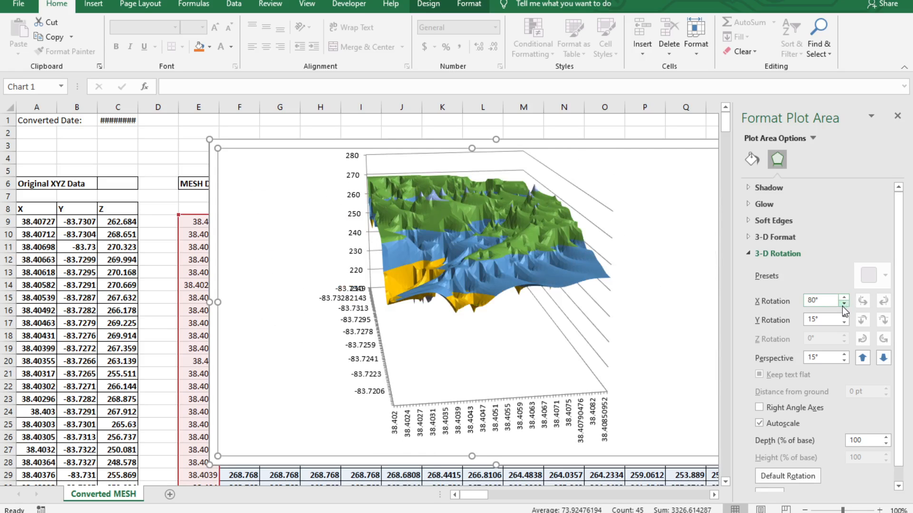
left_click(841, 303)
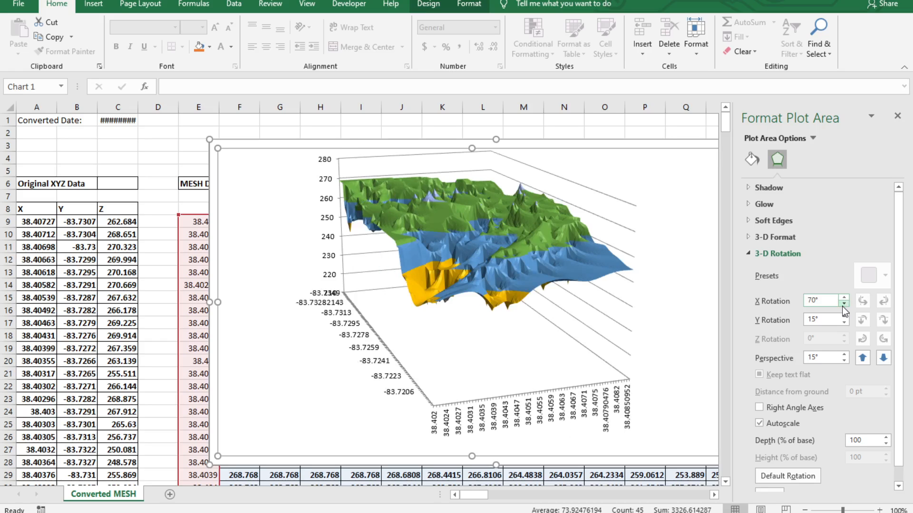
left_click(843, 303)
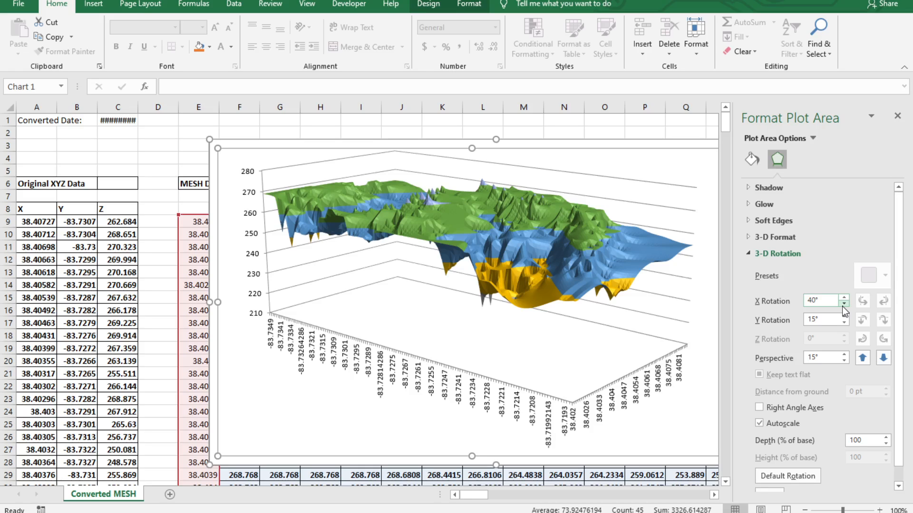
left_click(841, 304)
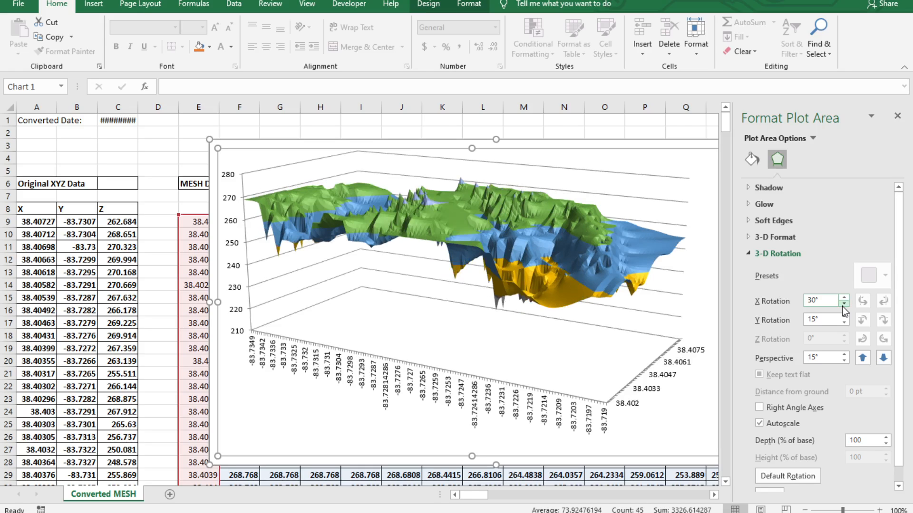